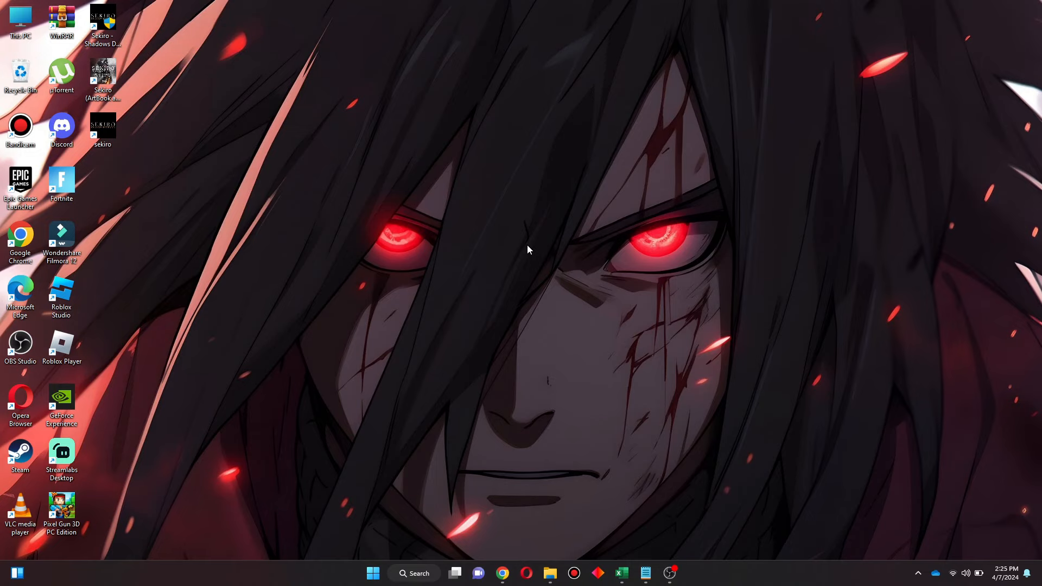
- Bring the Chrome window with the Spotify 'Local files' article to the front
{"action": "left_click", "coordinate": [502, 573]}
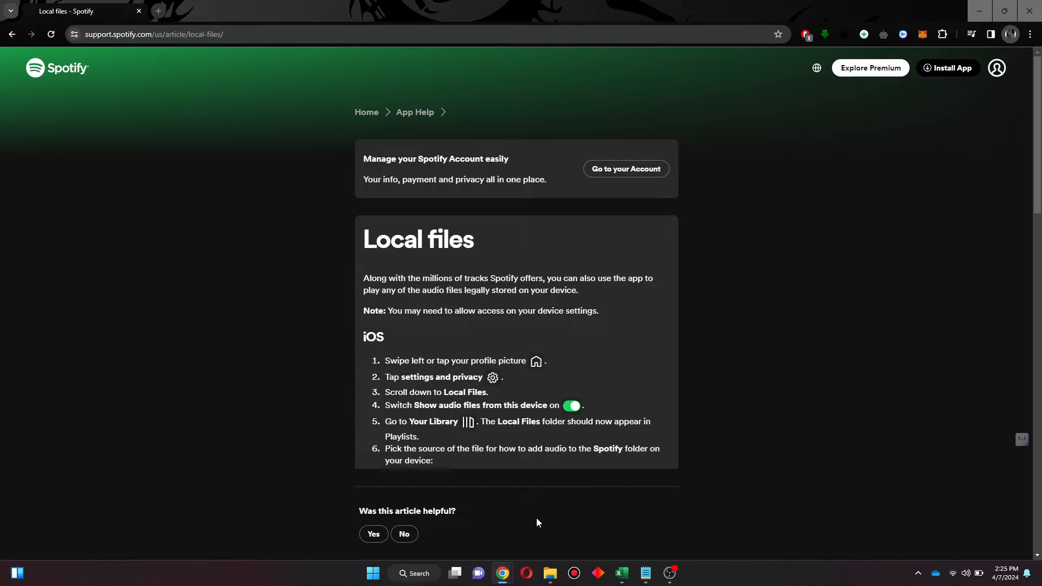
{"action": "mouse_move", "coordinate": [397, 275]}
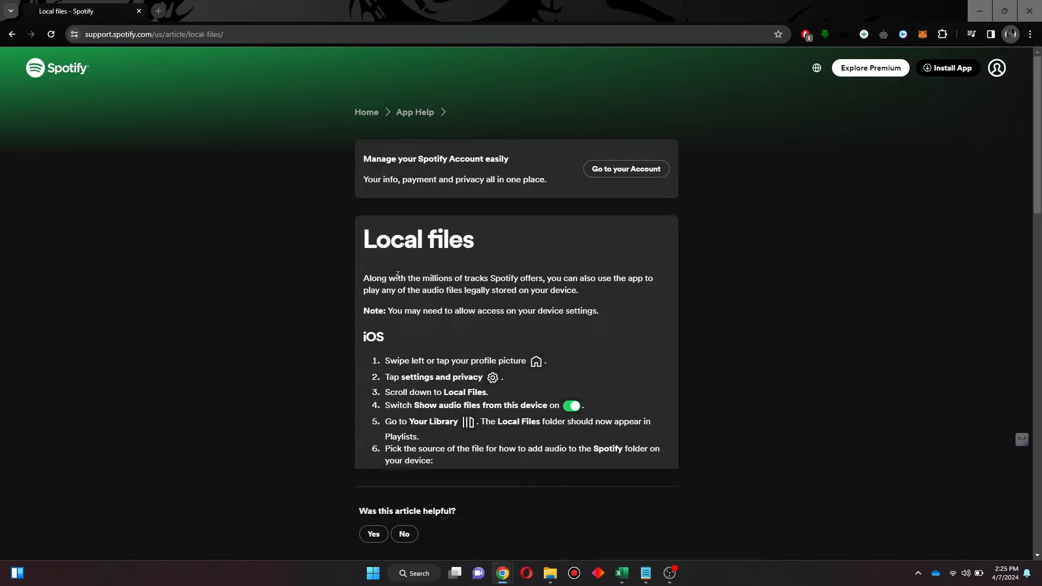
{"action": "mouse_move", "coordinate": [469, 322]}
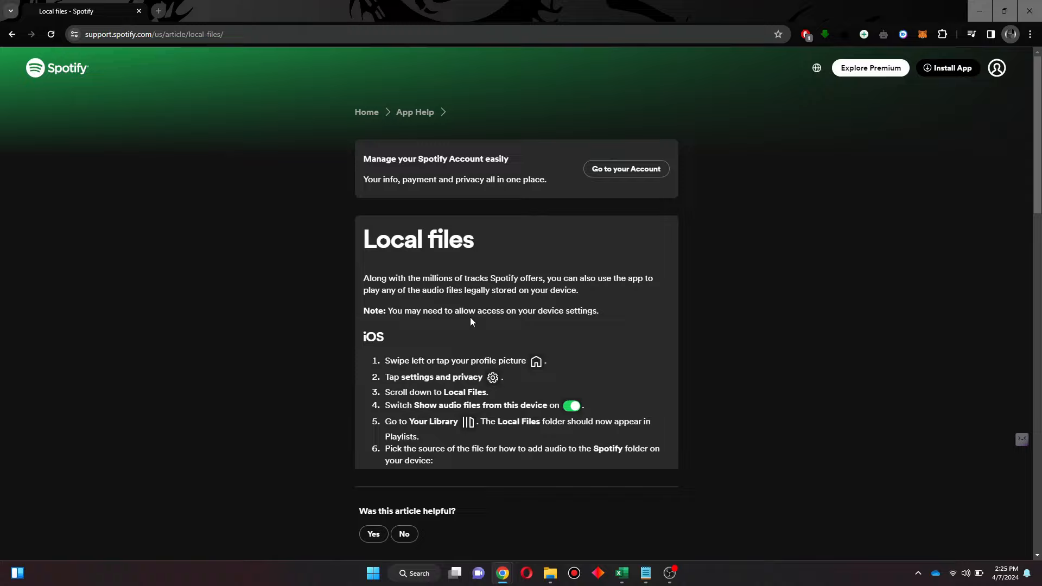
{"action": "mouse_move", "coordinate": [544, 311]}
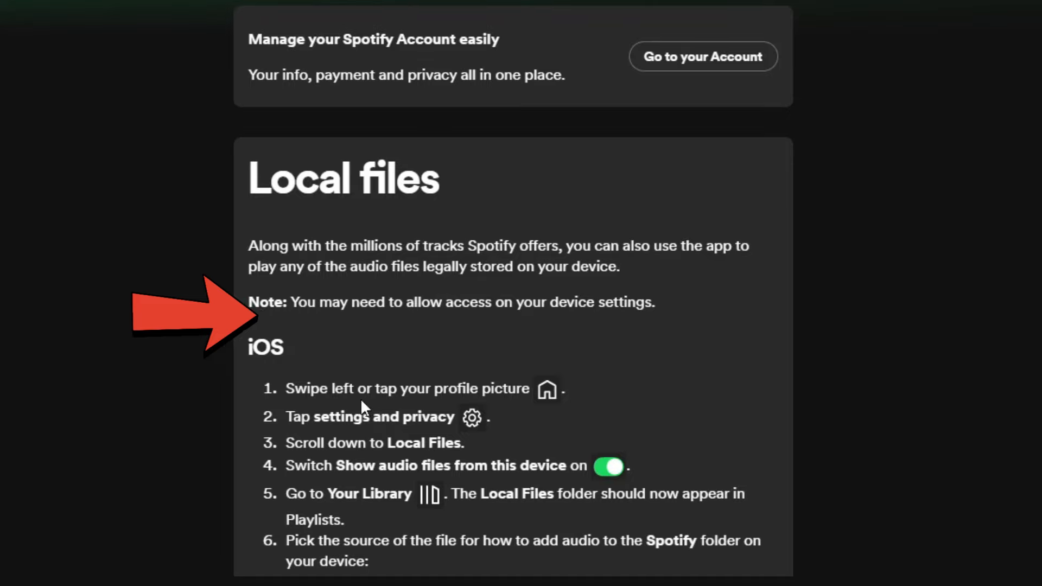
- Scroll the article to show the full iOS steps and the 'Browser or Storage app on iOS' section
{"action": "scroll", "scroll_direction": "down", "scroll_amount": 3}
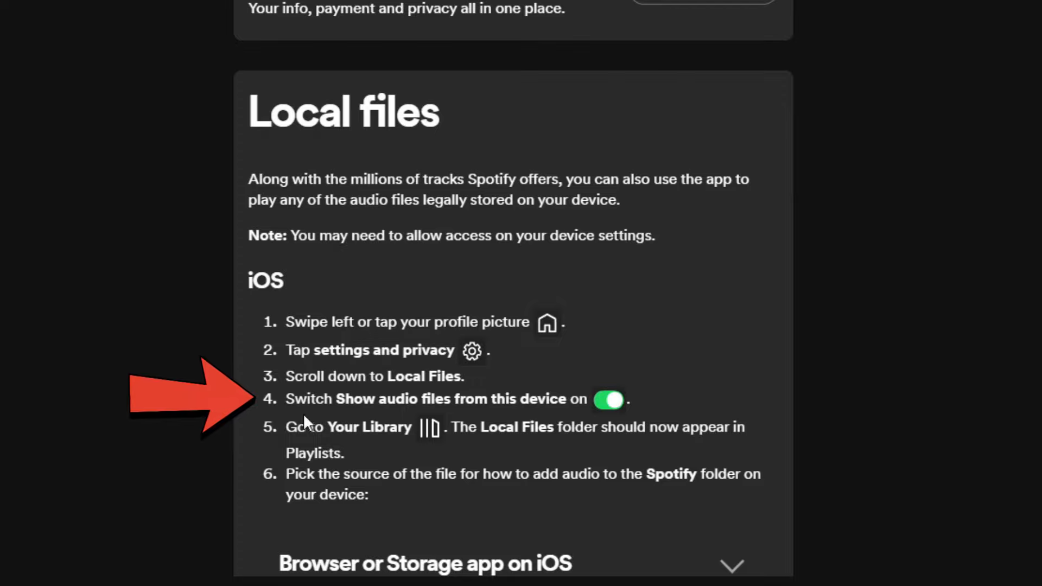
{"action": "mouse_move", "coordinate": [568, 398]}
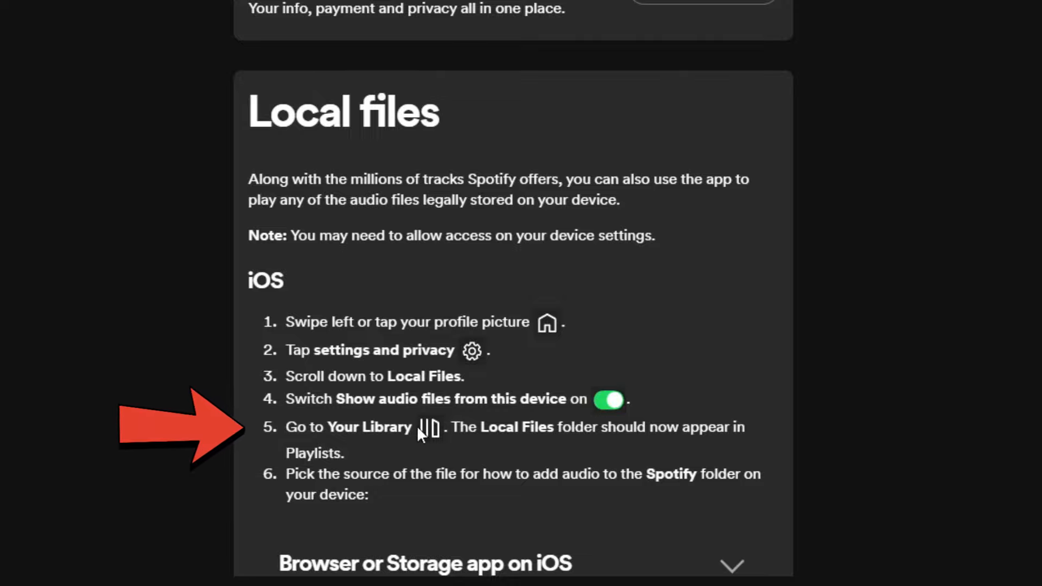
{"action": "scroll", "scroll_direction": "up", "scroll_amount": 3}
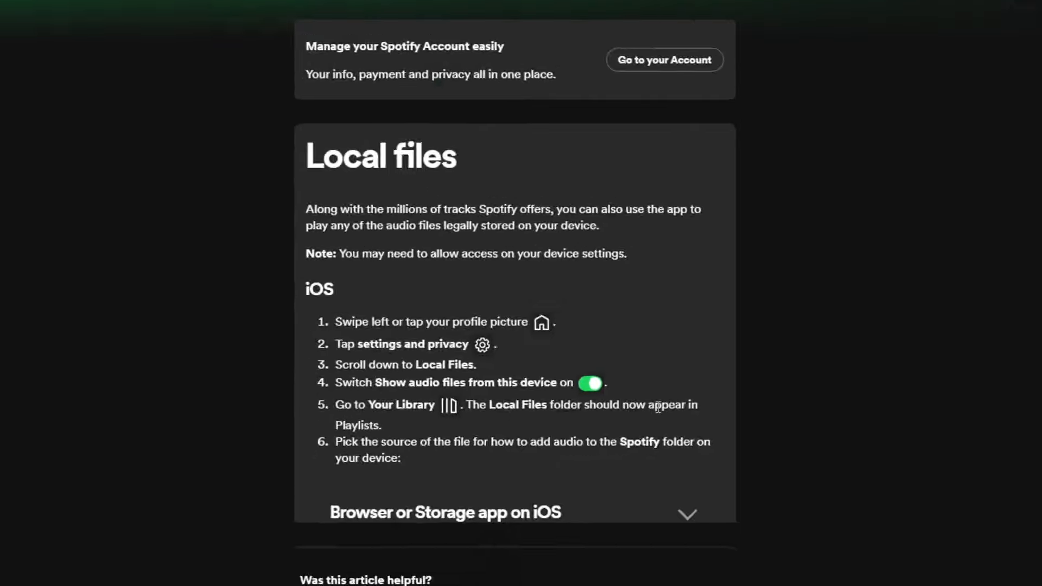